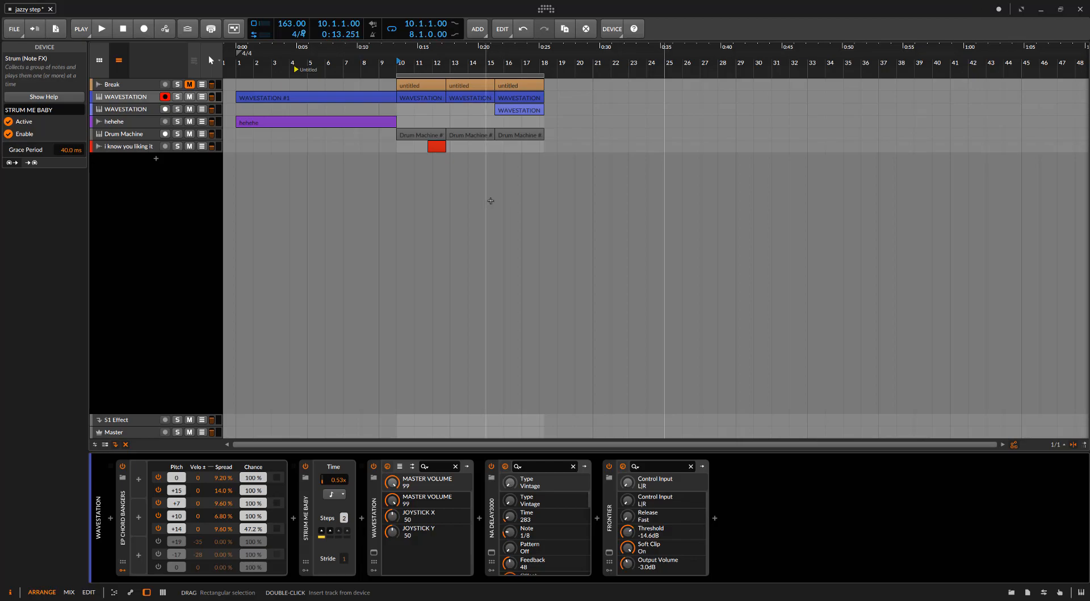
mouse_move(487, 199)
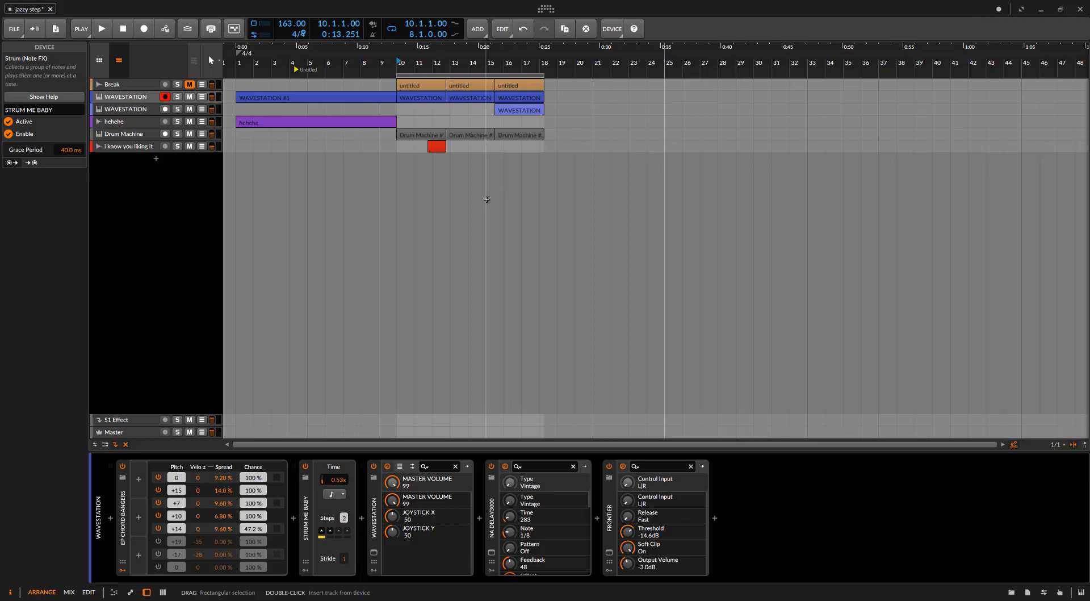
mouse_move(584, 4)
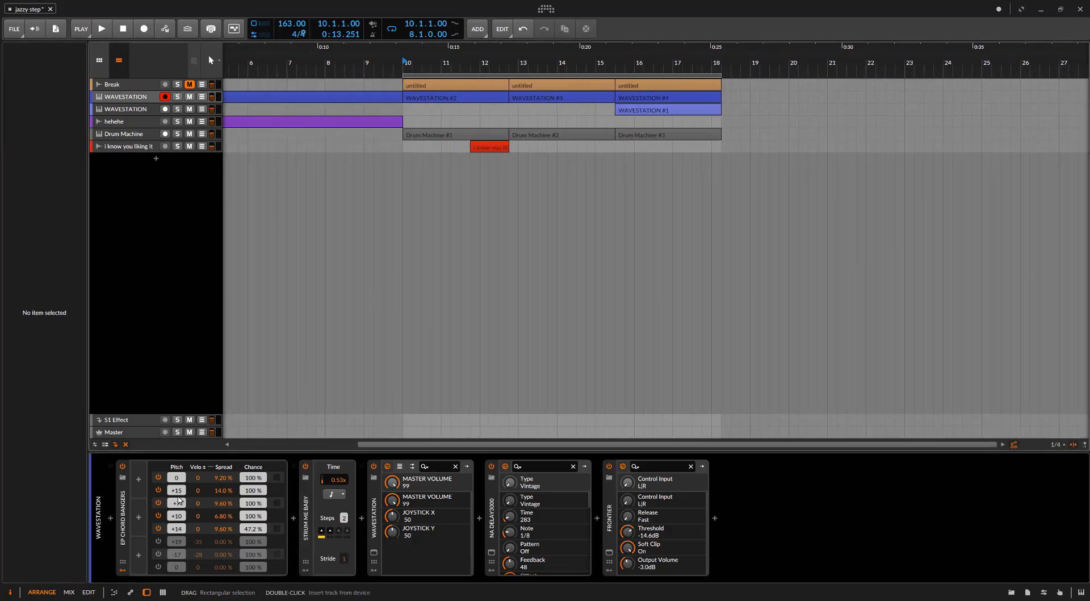
- Switch the Strum note effect back on
left_click(123, 500)
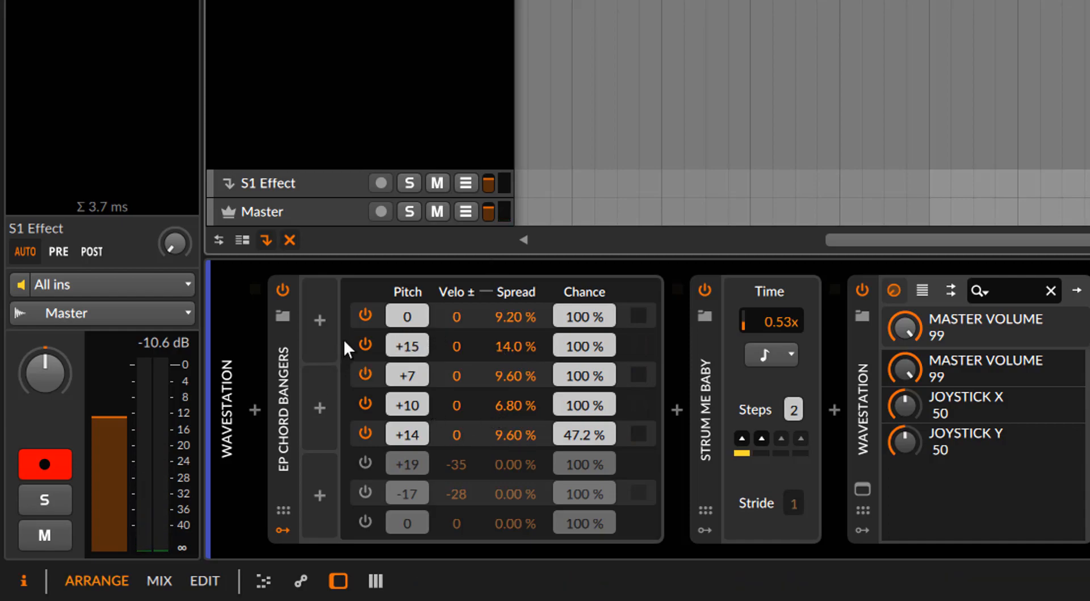
mouse_move(406, 316)
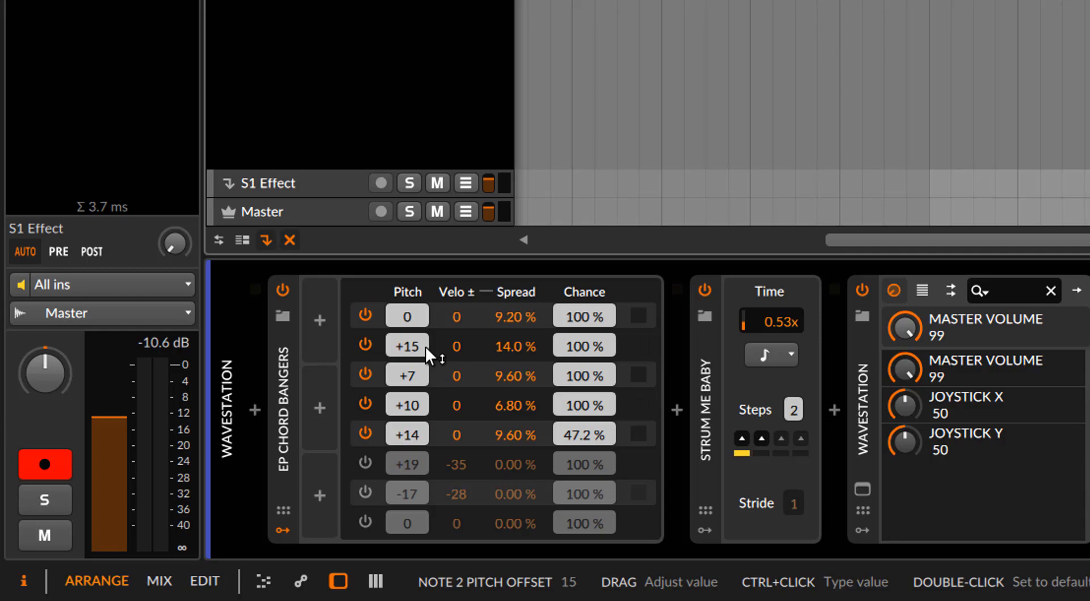
mouse_move(434, 356)
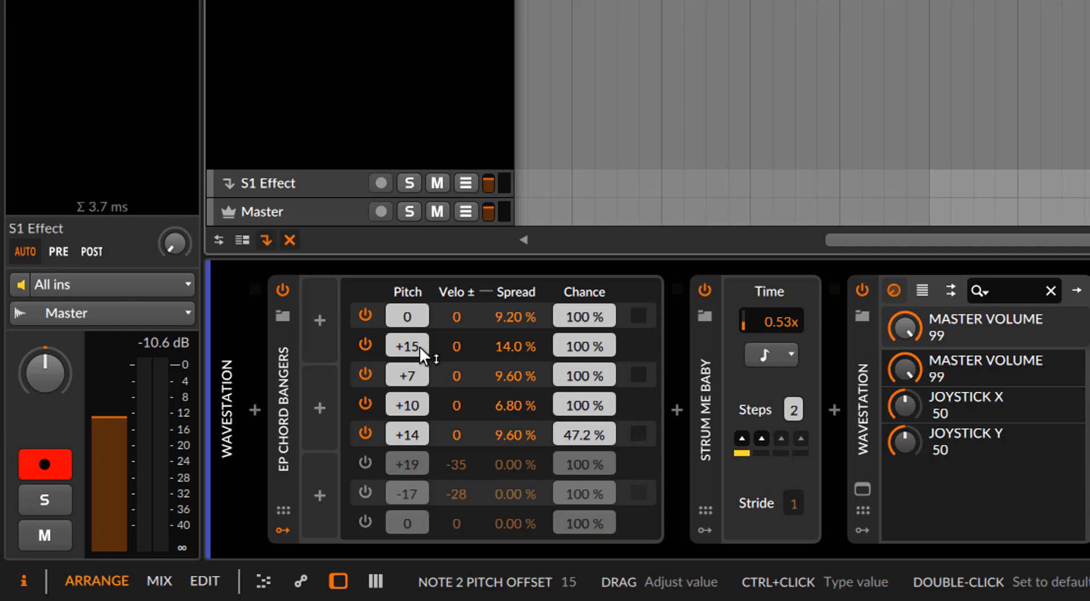
mouse_move(427, 403)
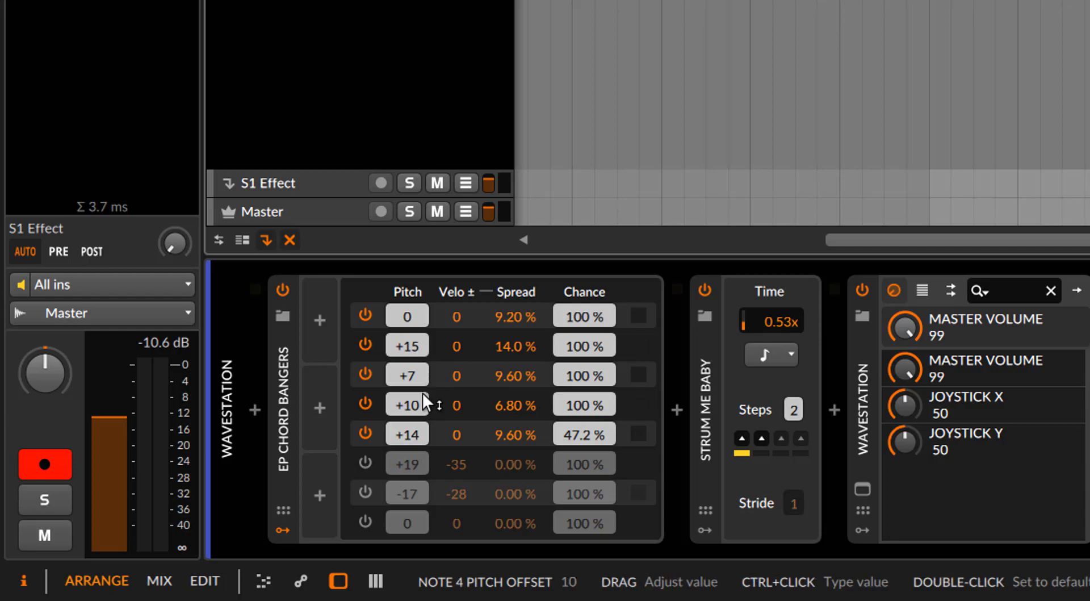
mouse_move(427, 403)
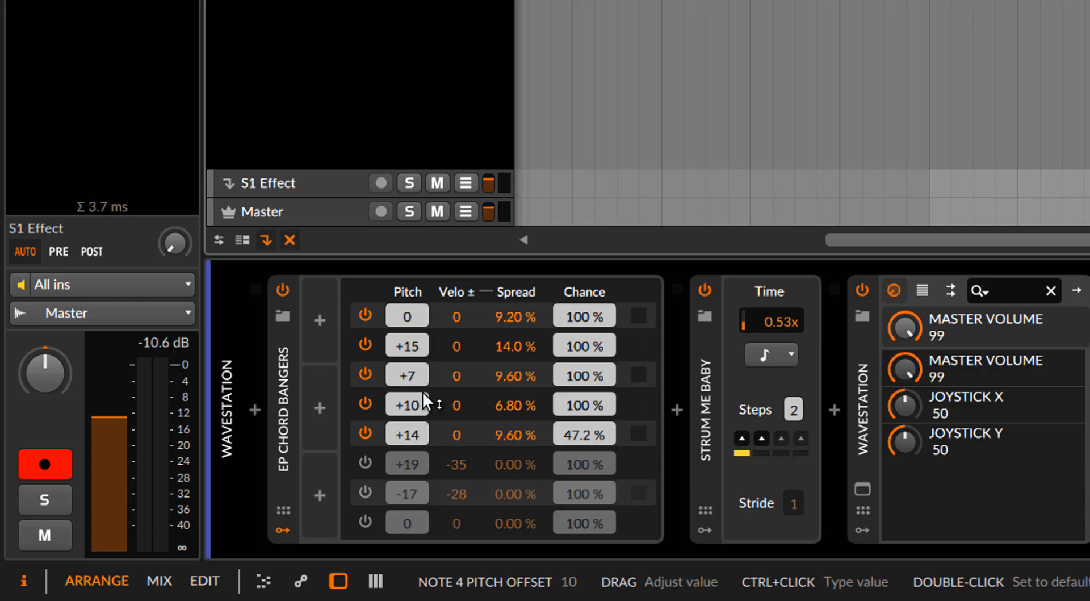
mouse_move(589, 346)
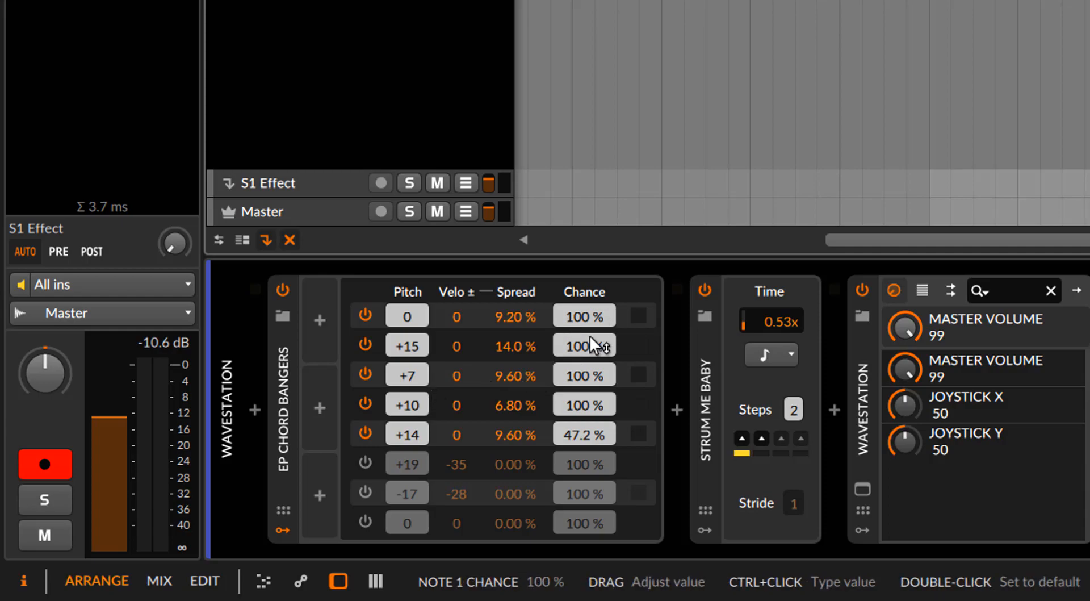
mouse_move(583, 325)
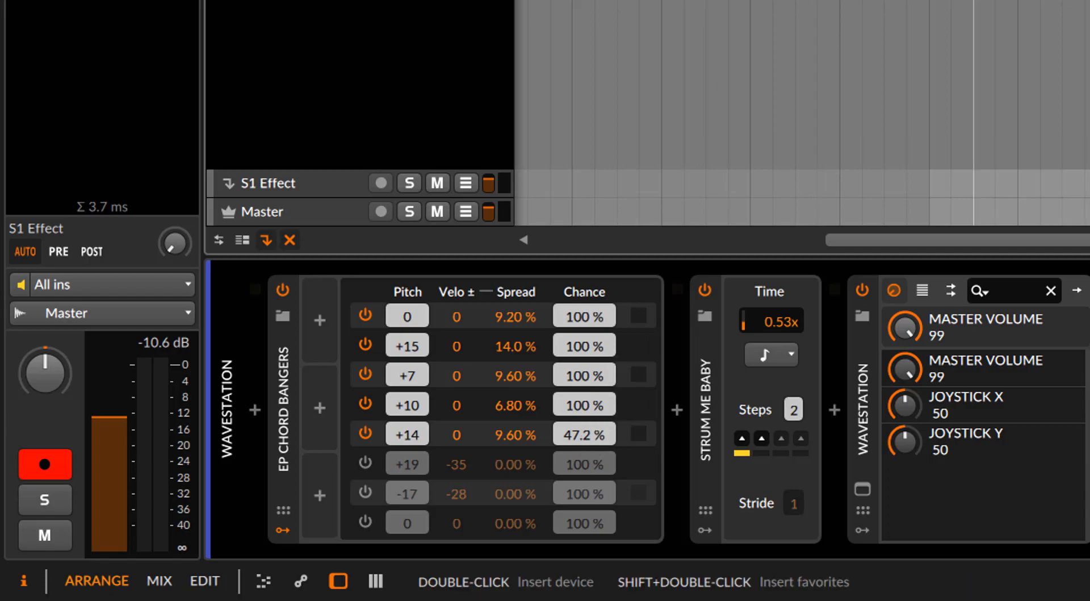
mouse_move(518, 306)
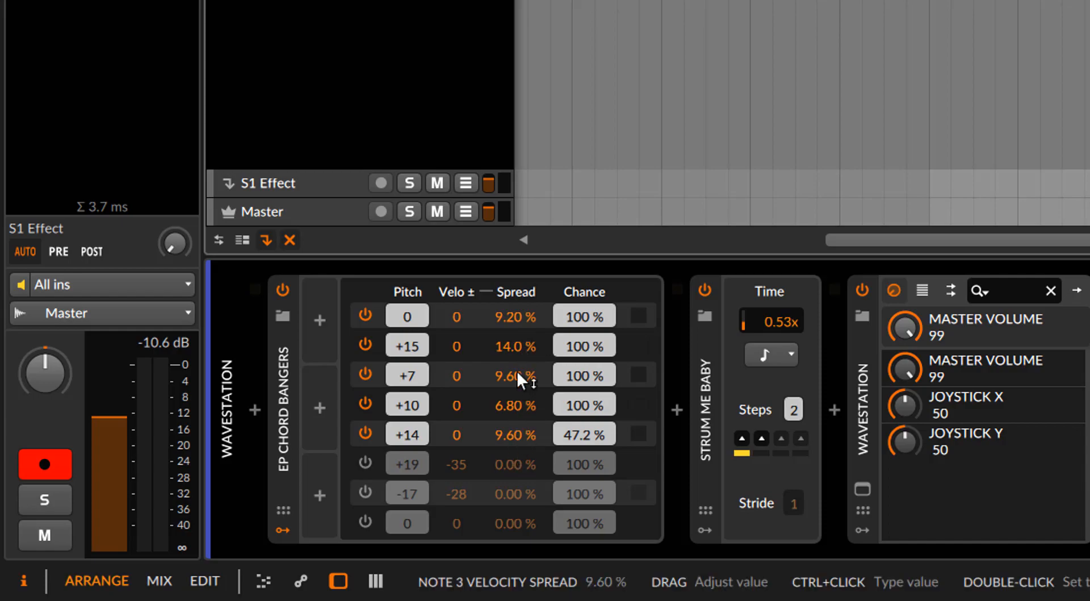
mouse_move(518, 325)
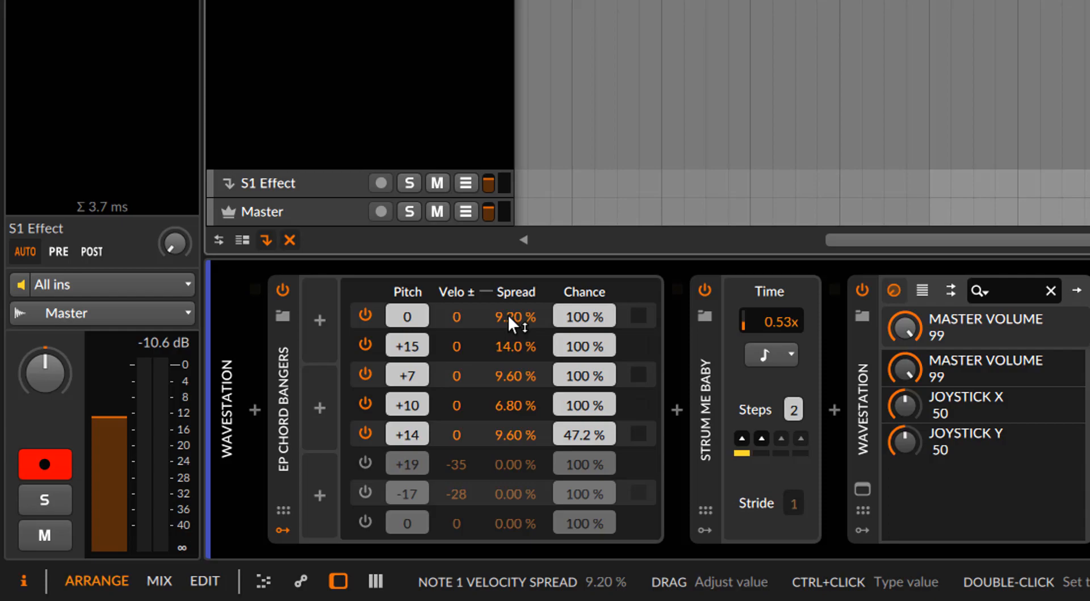
mouse_move(532, 368)
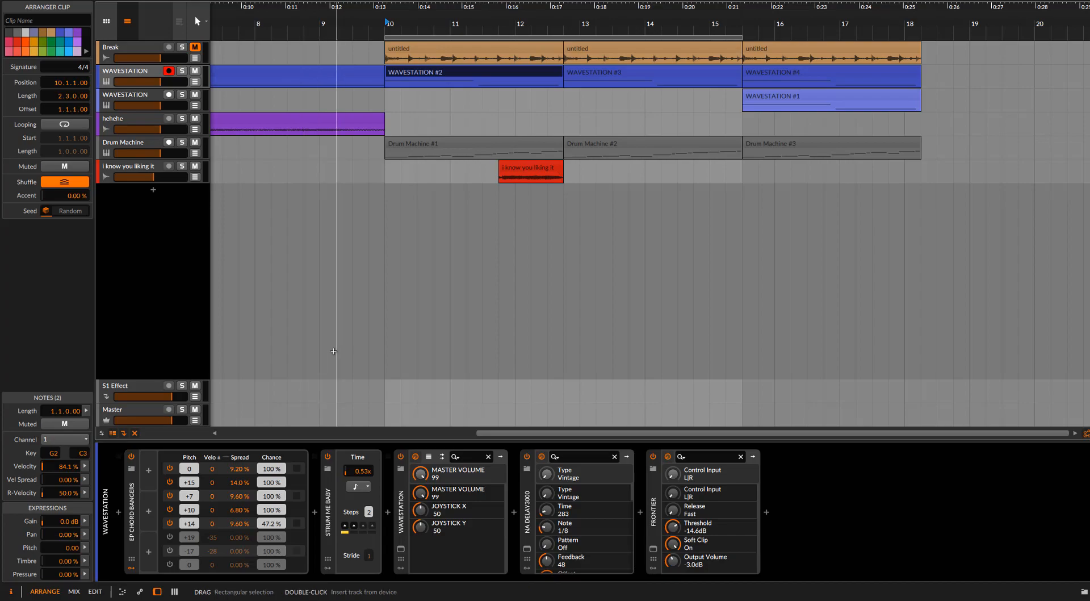
mouse_move(301, 482)
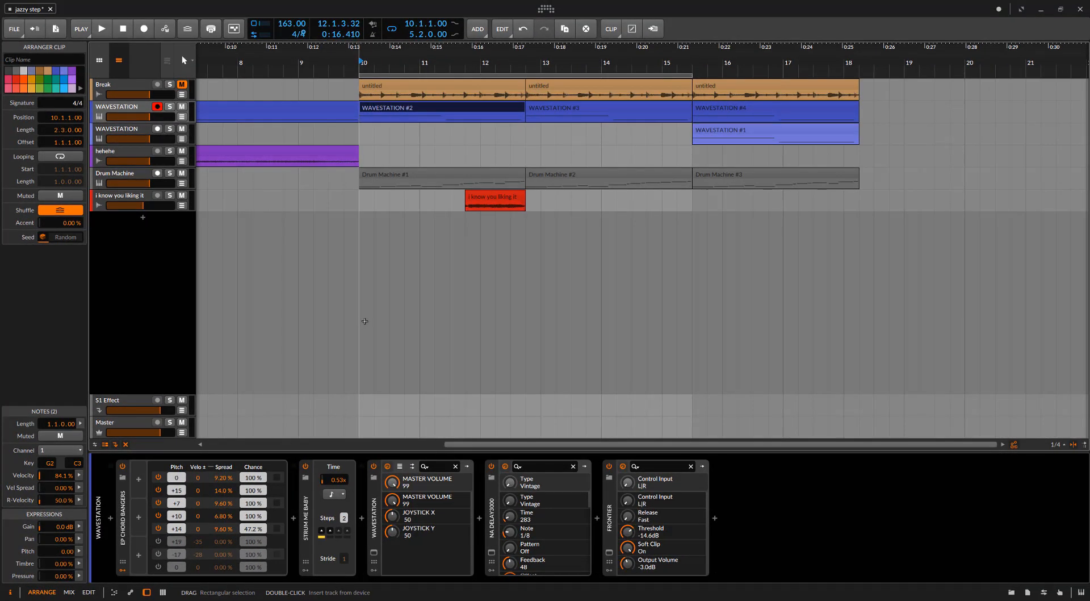
left_click(306, 517)
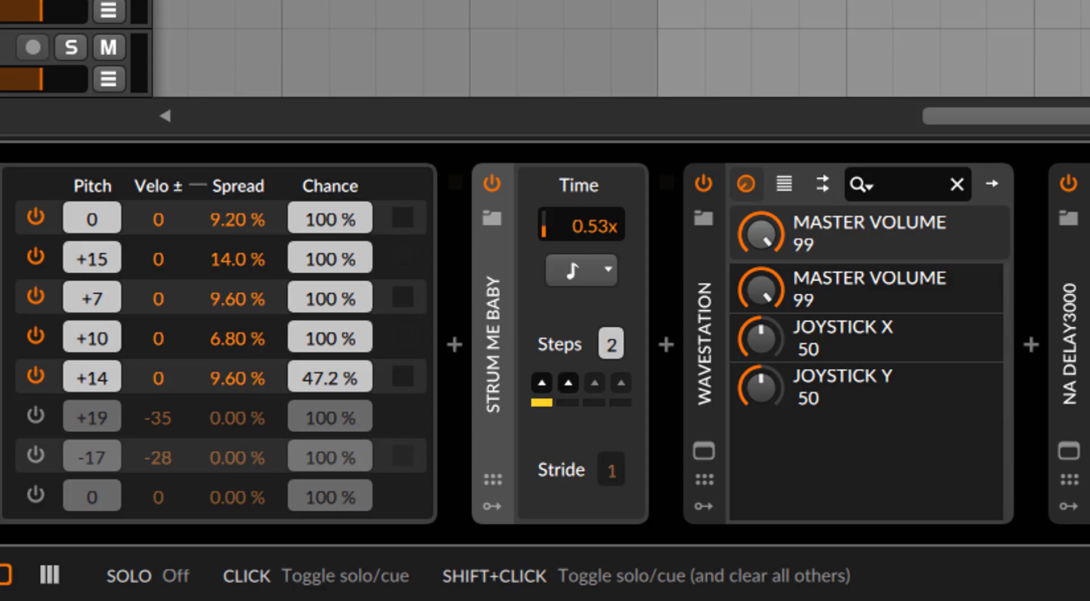
mouse_move(511, 209)
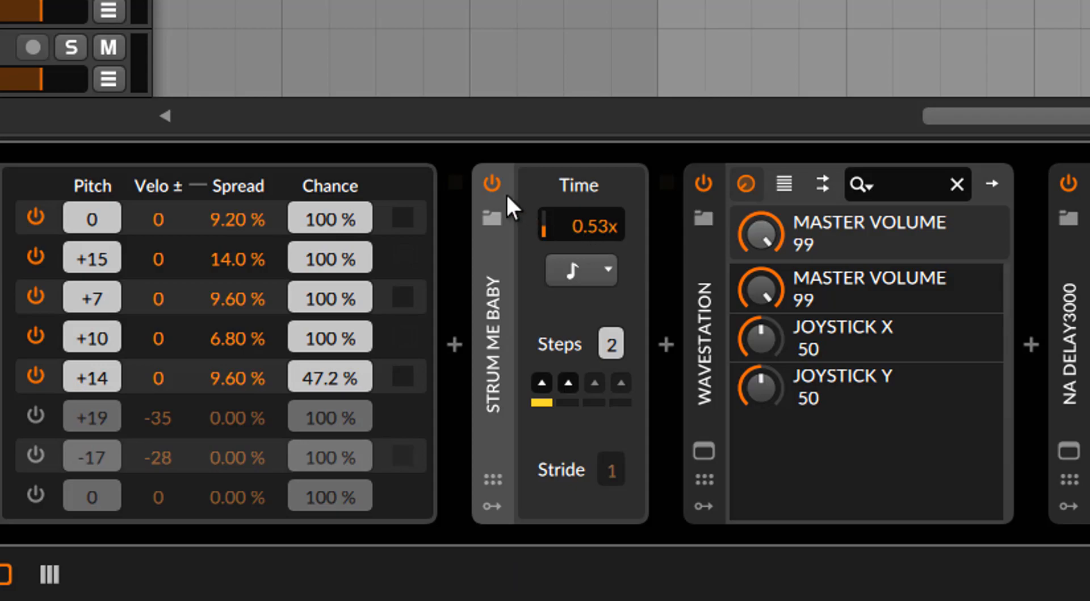
mouse_move(493, 192)
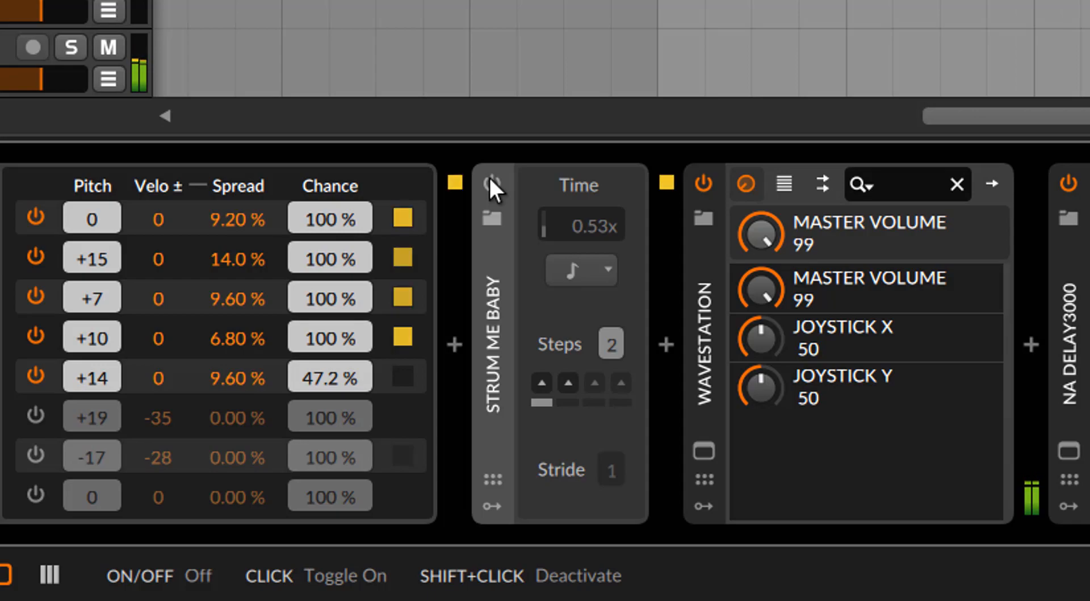
left_click(494, 186)
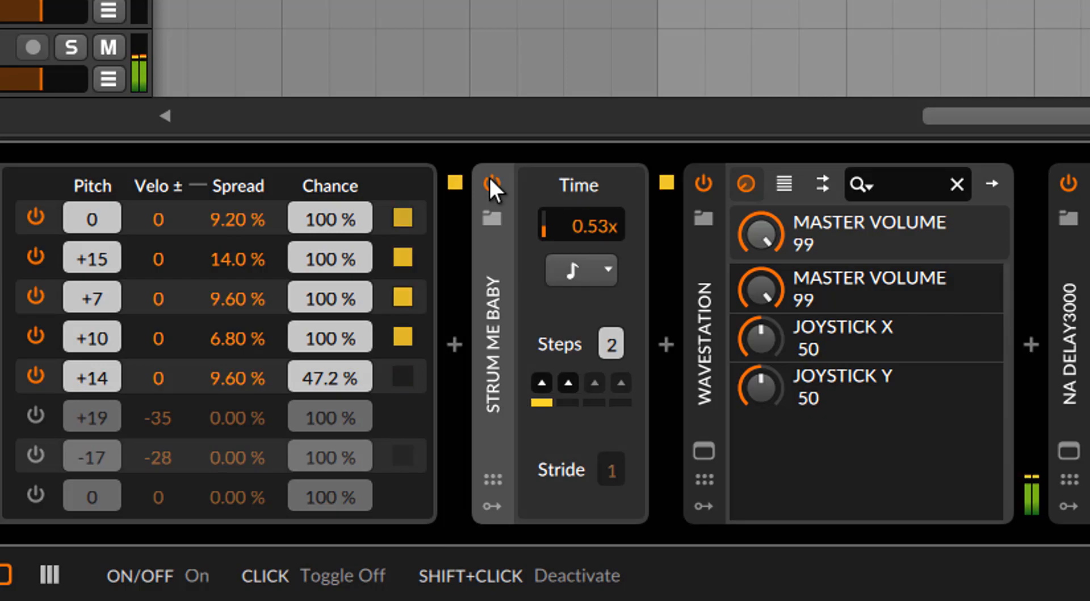
left_click(493, 184)
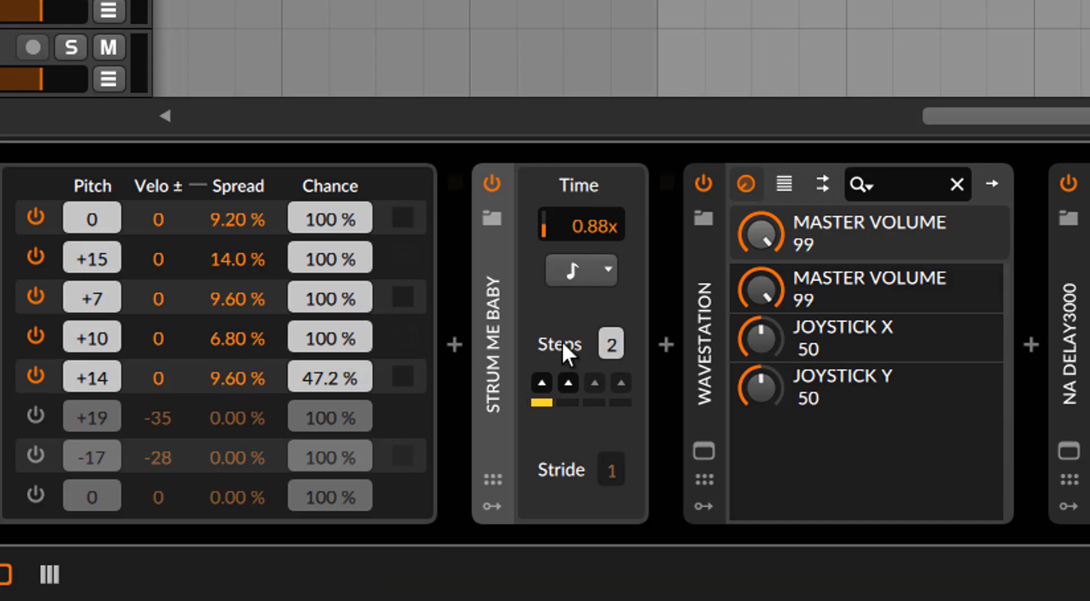
mouse_move(611, 343)
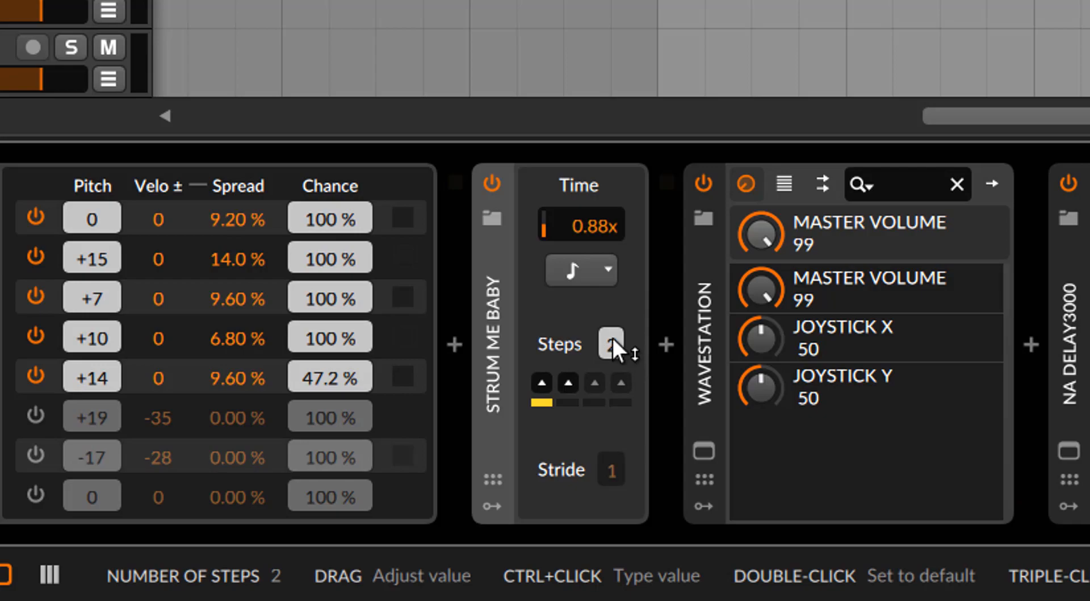
- Cut the Strum pattern to 2 steps, trying downward steps before leaving both up
left_click_drag(610, 343, 610, 327)
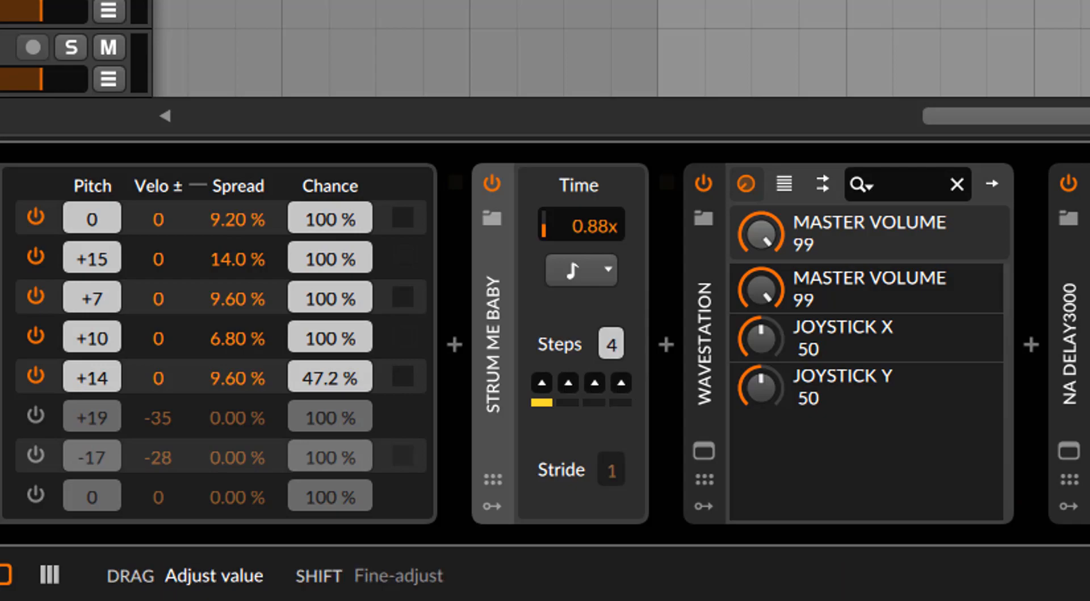
left_click_drag(610, 343, 610, 361)
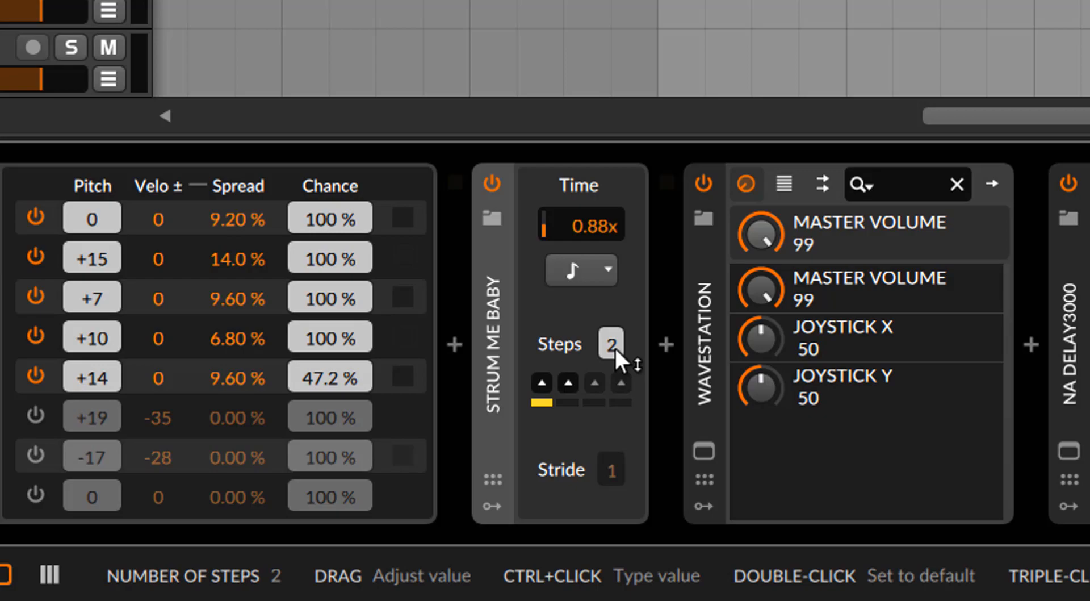
mouse_move(599, 382)
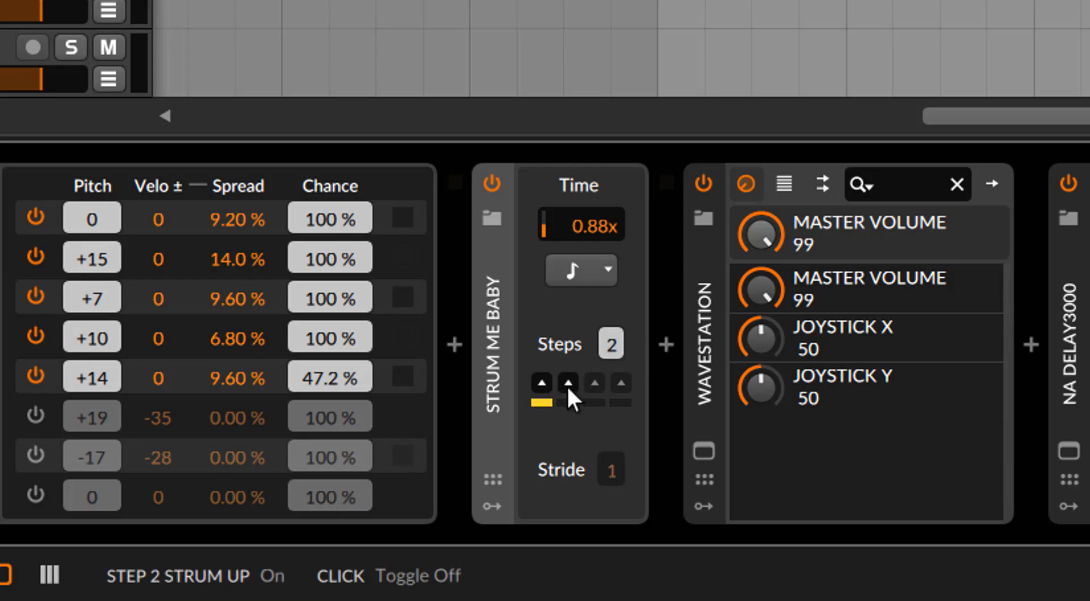
left_click(567, 382)
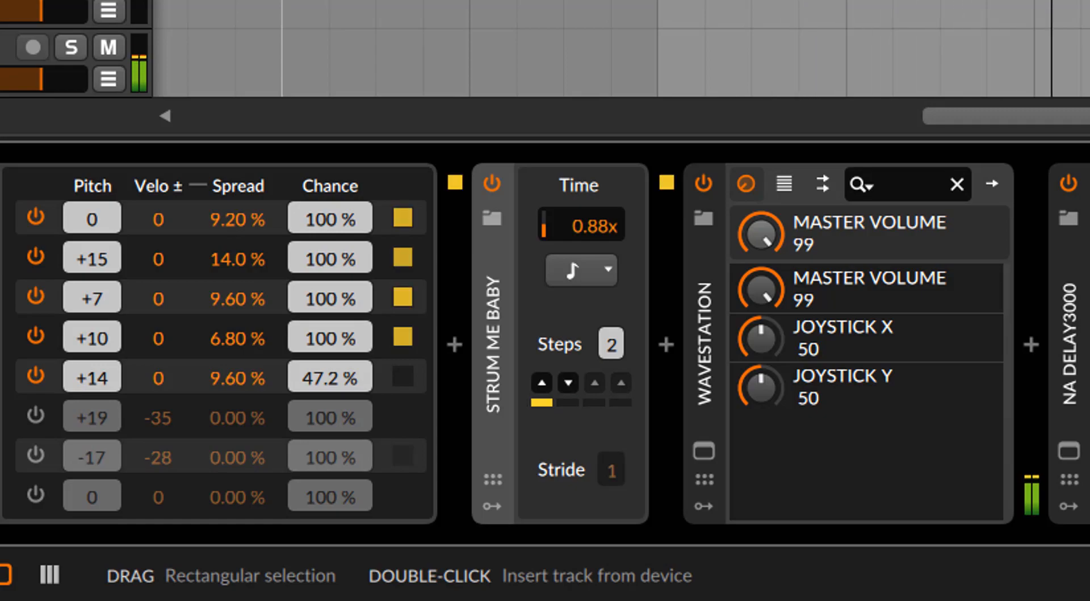
left_click(567, 383)
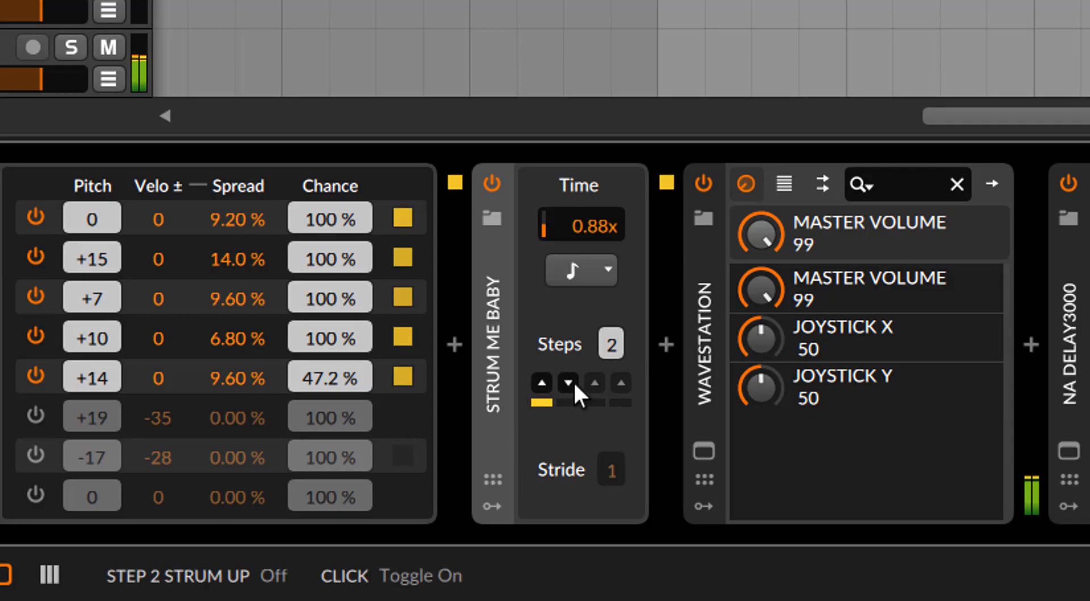
left_click(567, 382)
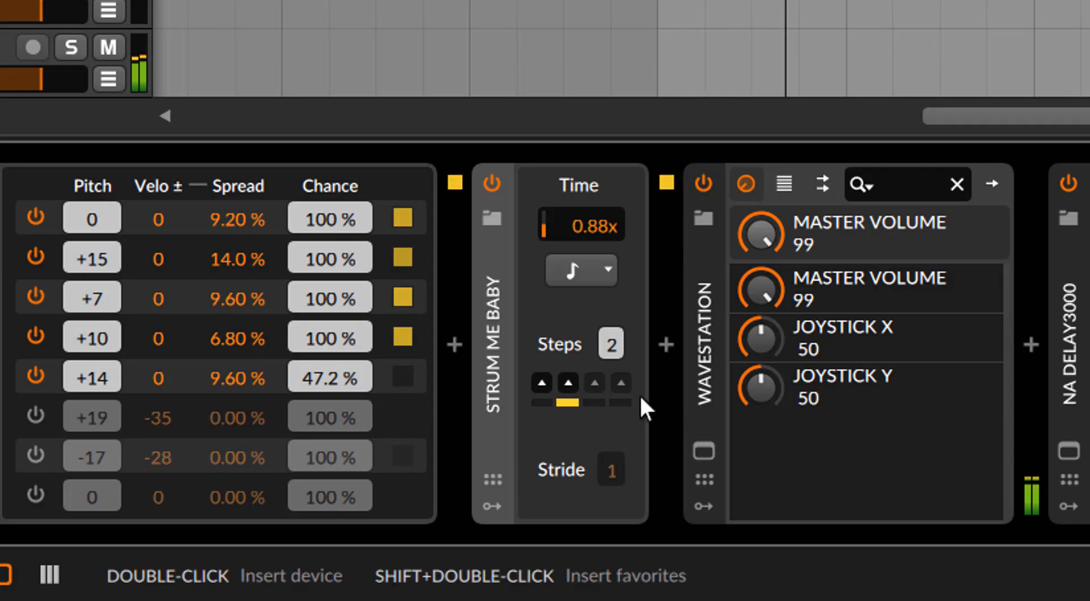
left_click(594, 383)
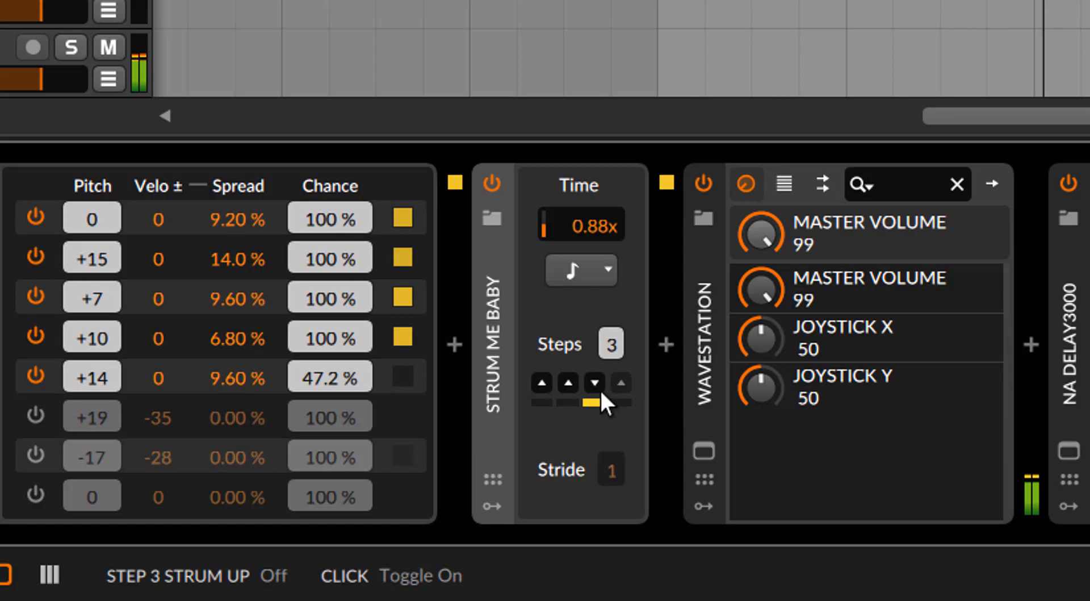
left_click(541, 383)
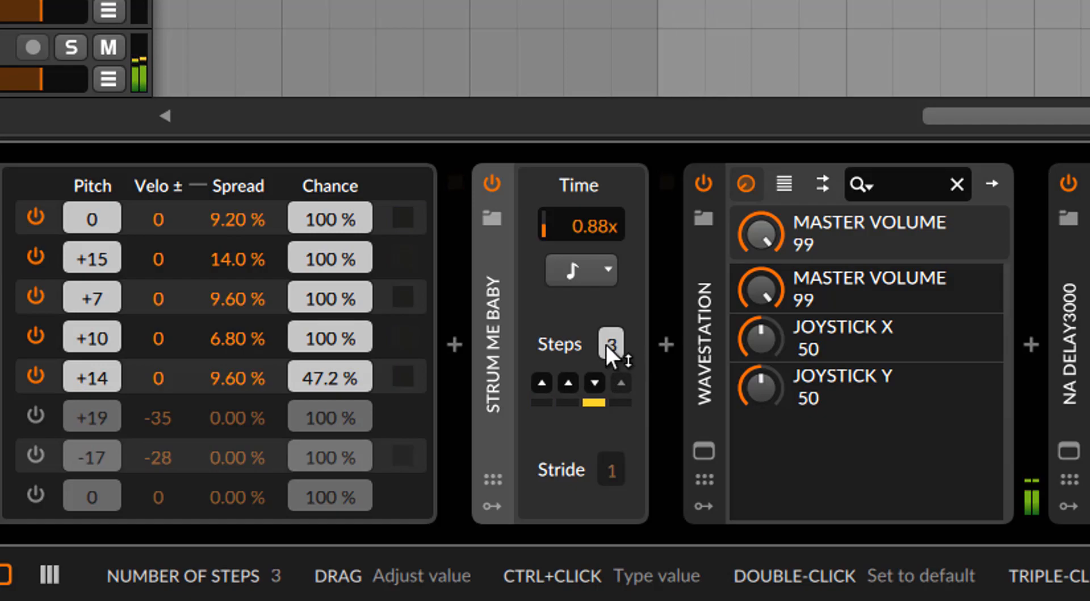
left_click(592, 383)
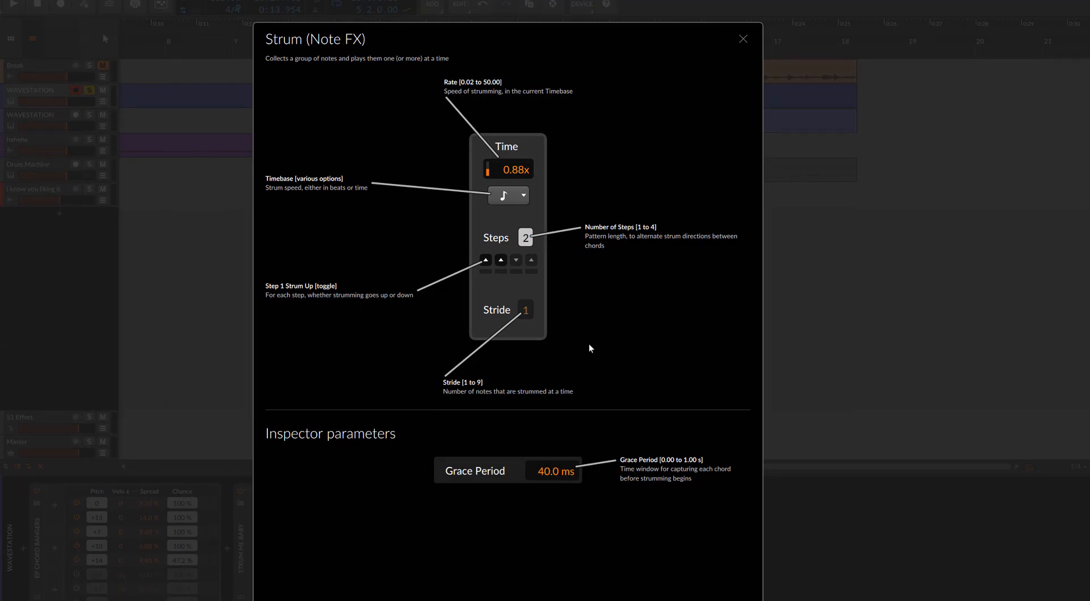
mouse_move(576, 262)
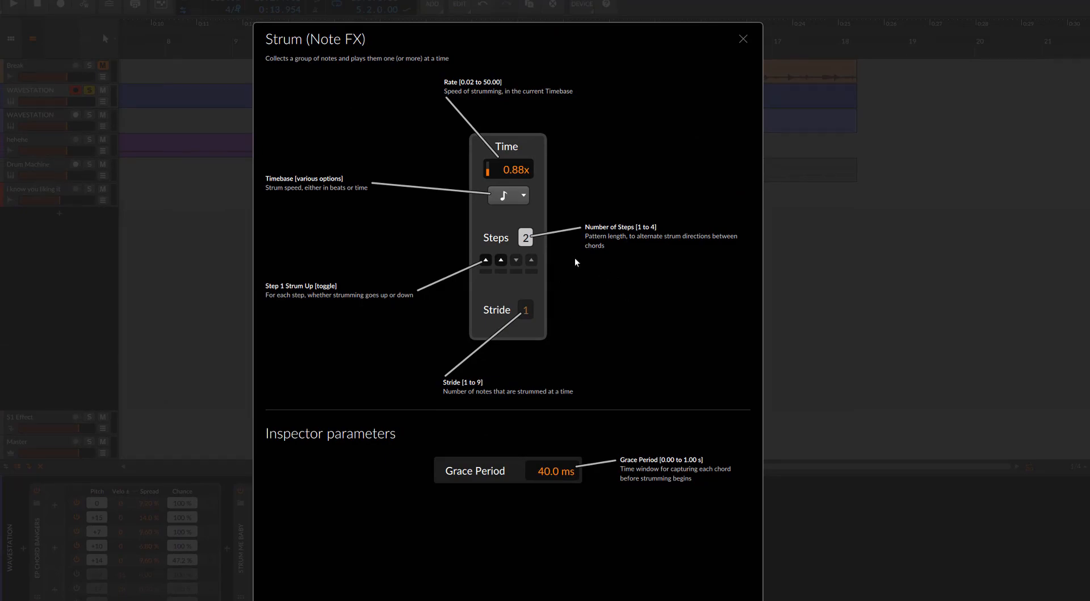
mouse_move(579, 260)
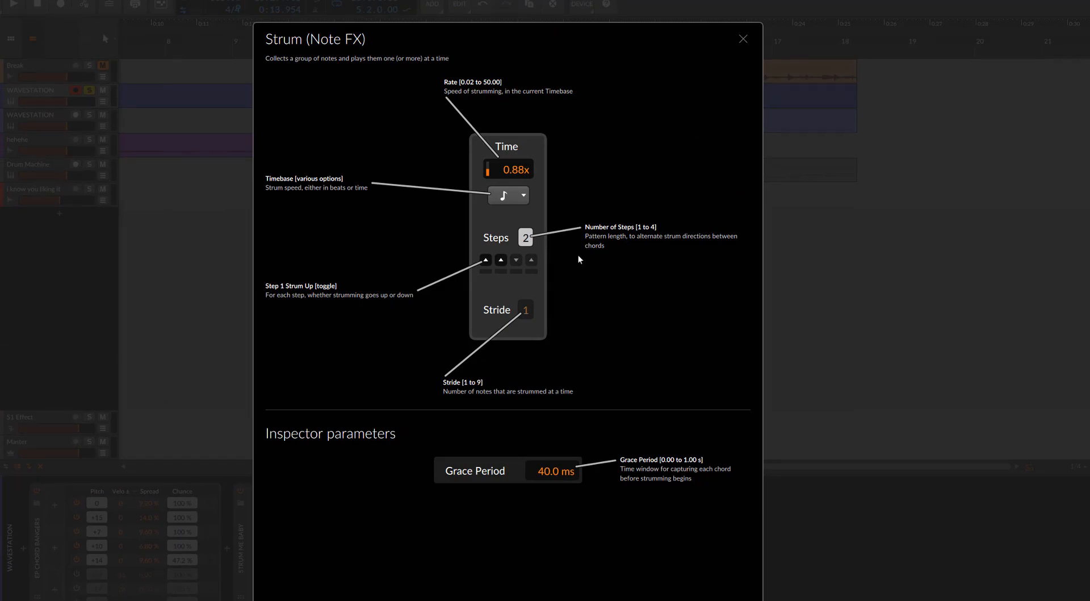
- Lower the Strum rate from 0.88x to 0.33x and raise stride from 1 to 2
left_click(484, 259)
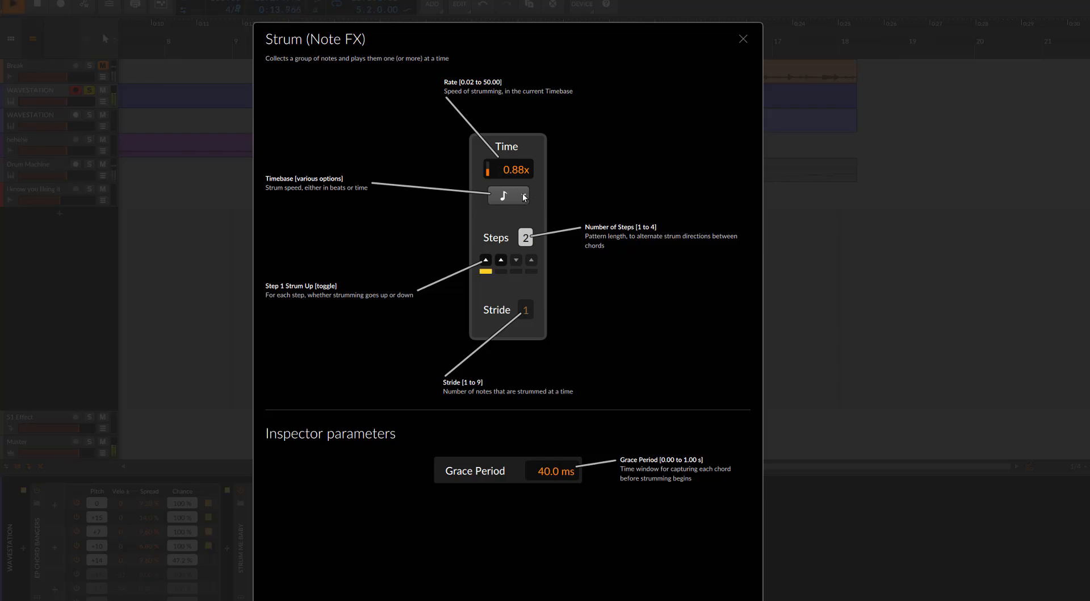
left_click(501, 260)
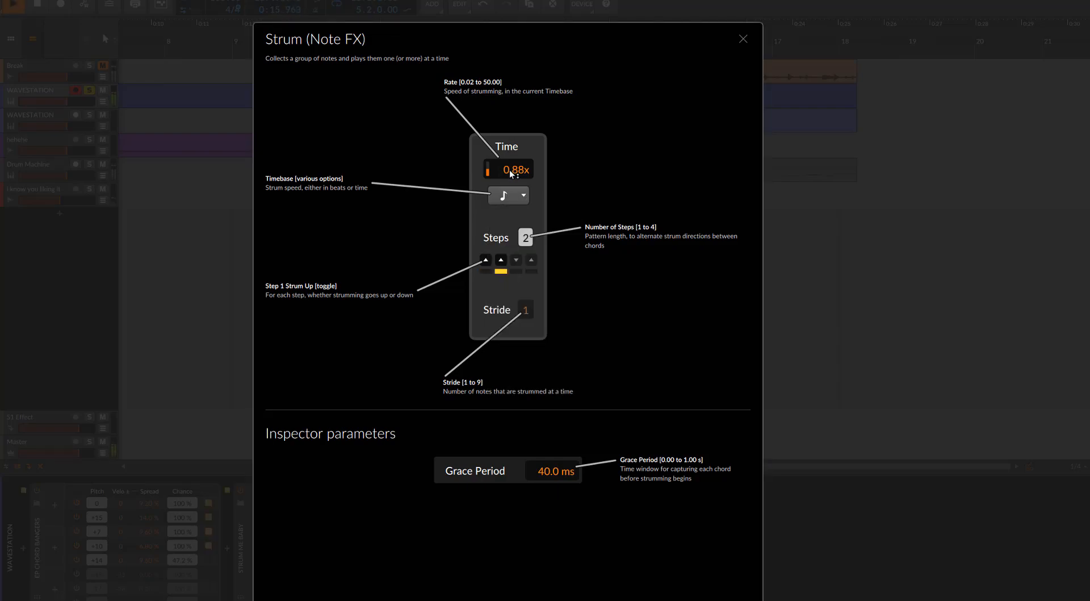
left_click_drag(514, 169, 514, 180)
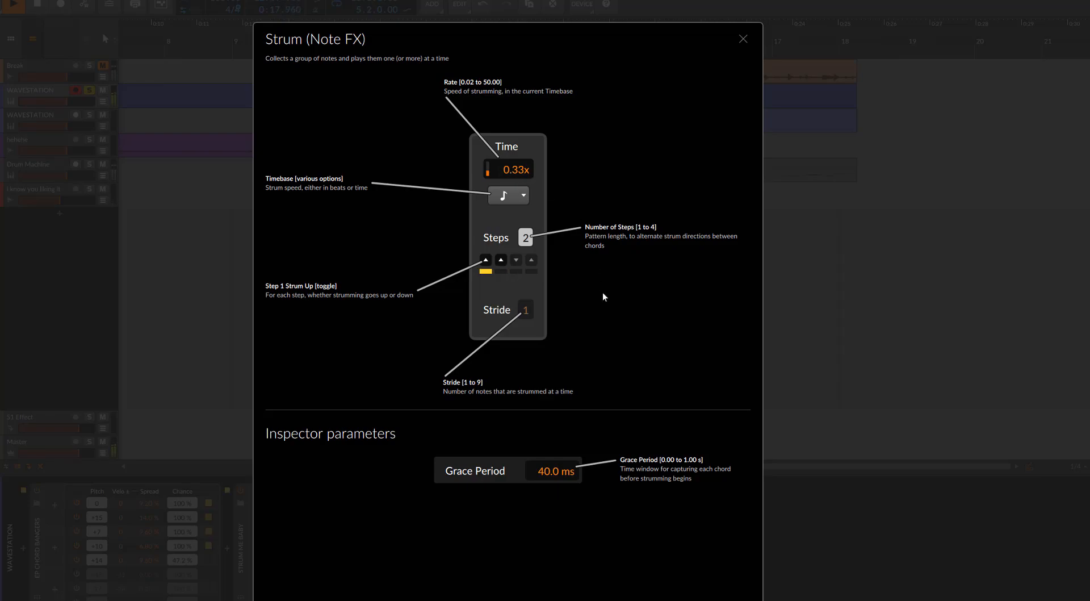
left_click(501, 260)
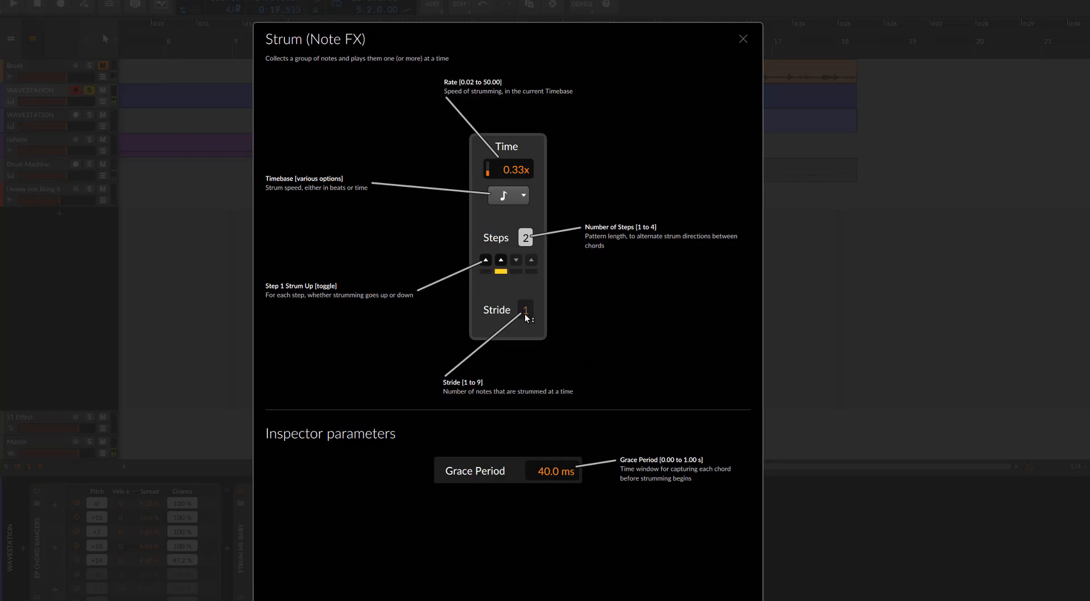
mouse_move(532, 322)
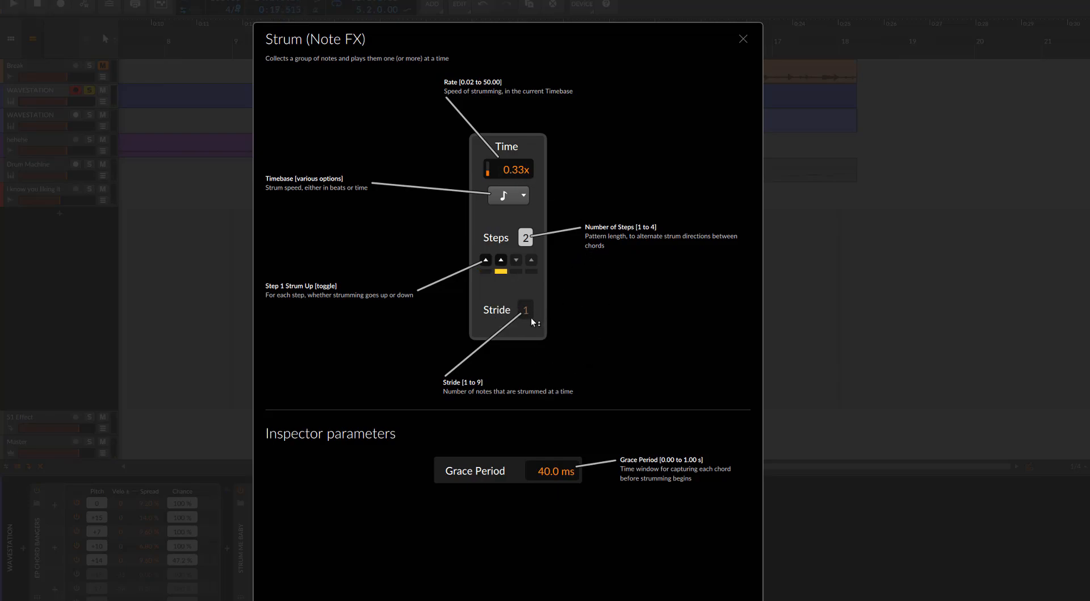
left_click(525, 309)
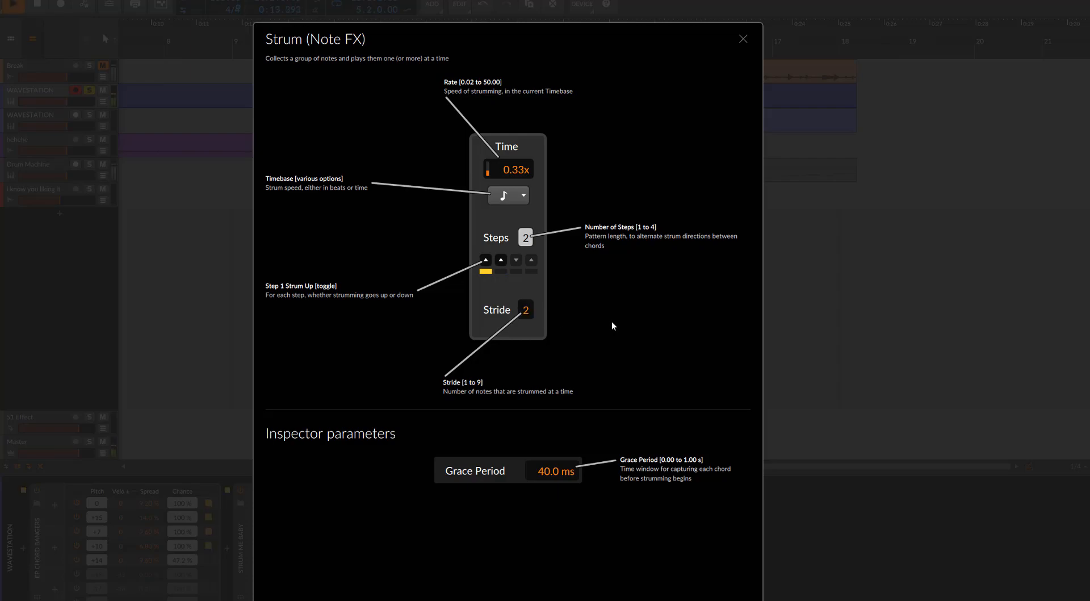
mouse_move(743, 39)
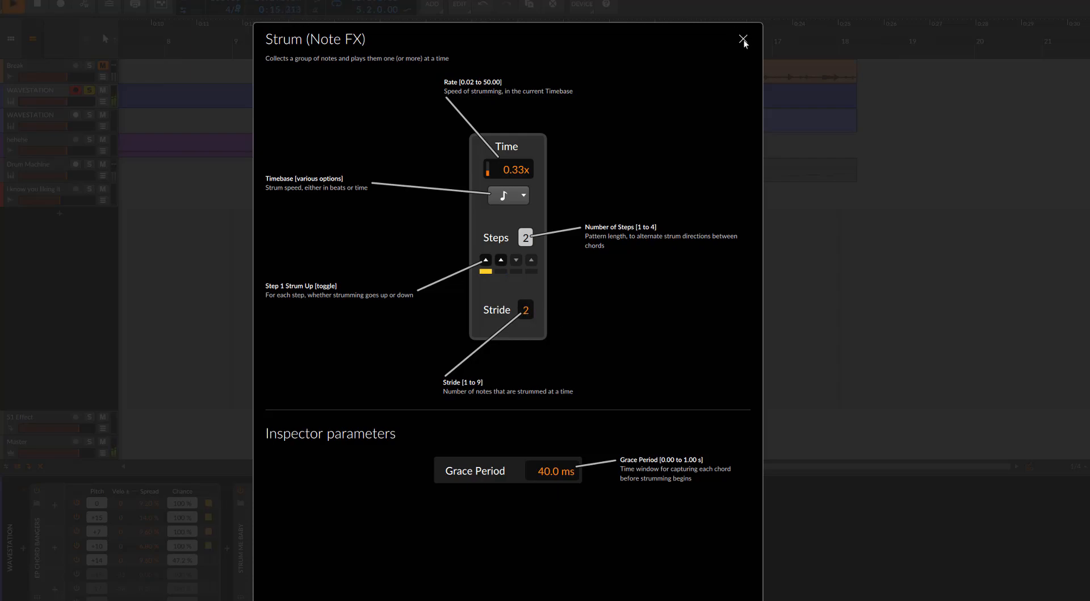
- Dismiss the Strum help overlay with its top-right X
left_click(742, 40)
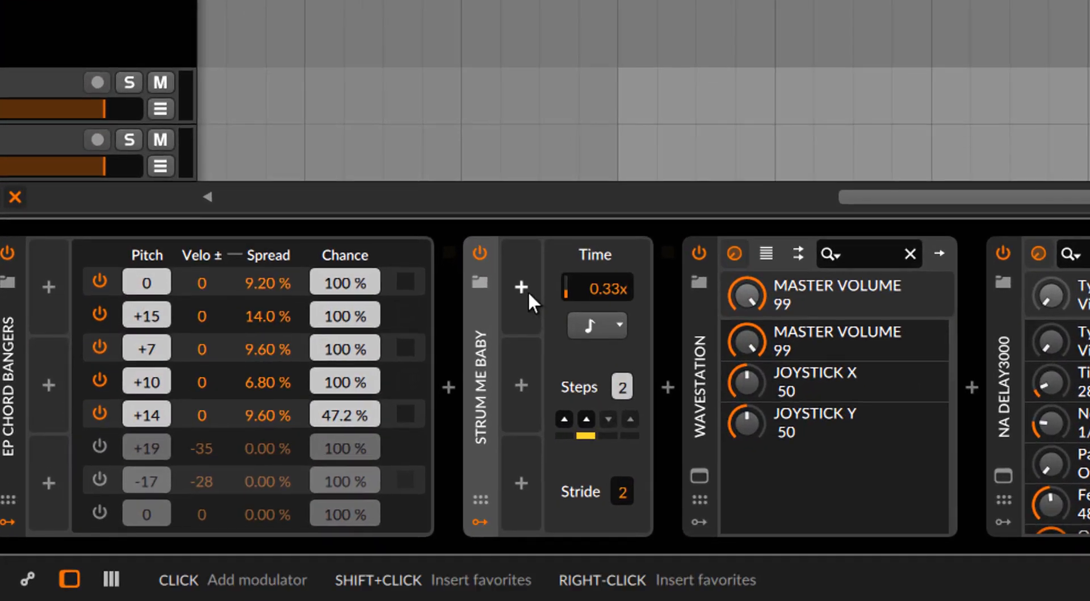
mouse_move(523, 298)
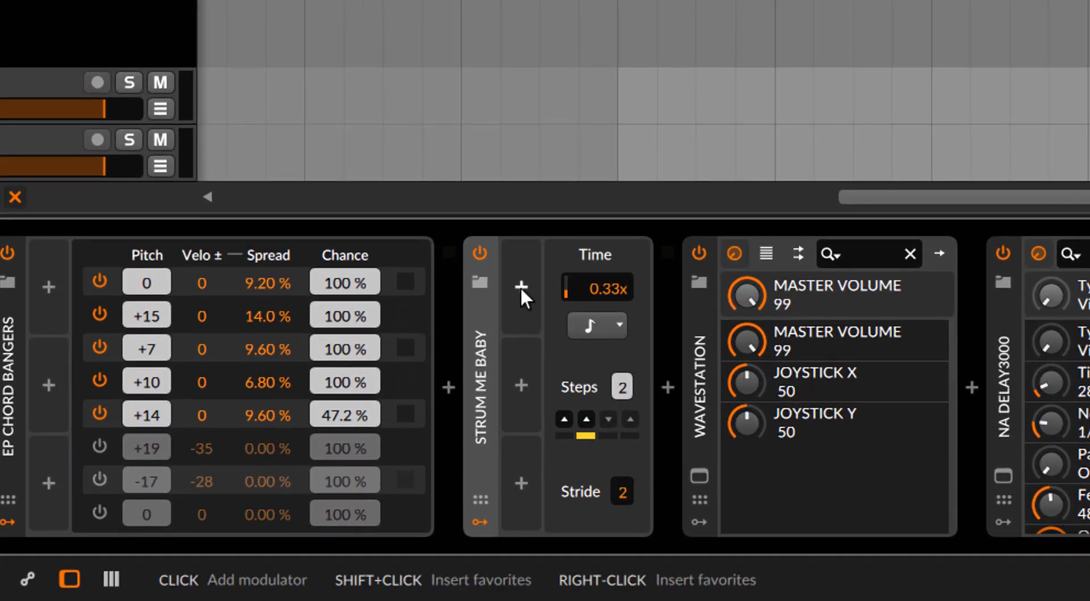